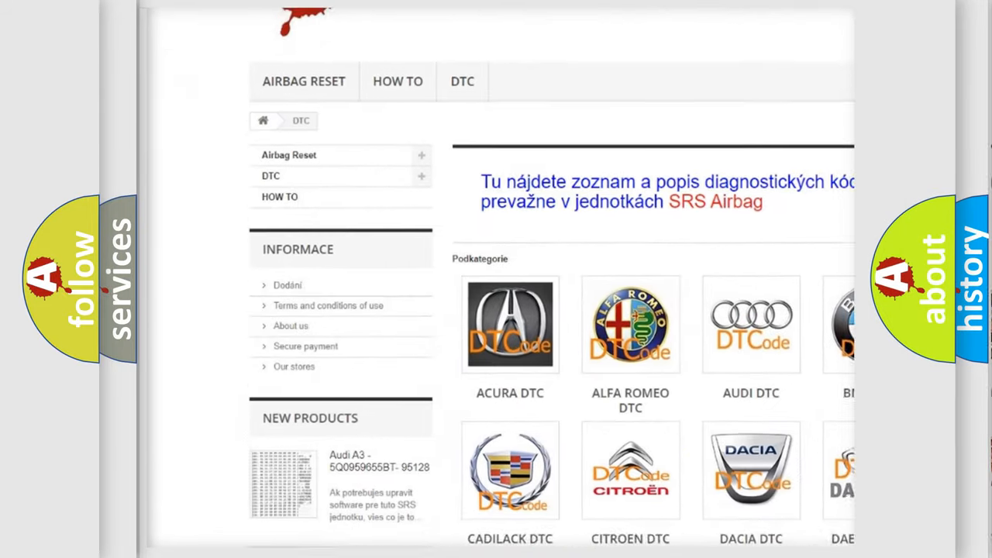
{"action": "scroll", "scroll_direction": "down", "scroll_amount": 3}
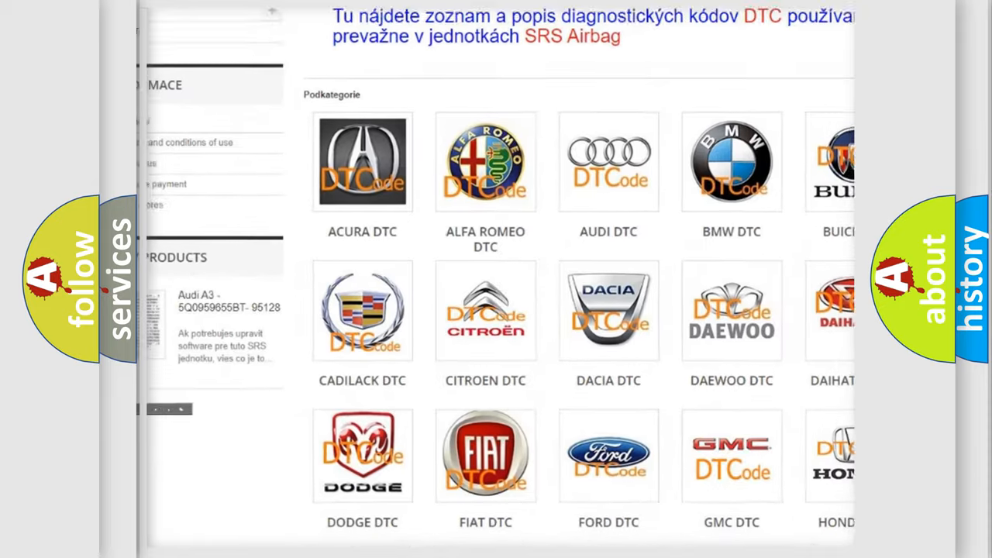
{"action": "scroll", "scroll_direction": "down", "scroll_amount": 3}
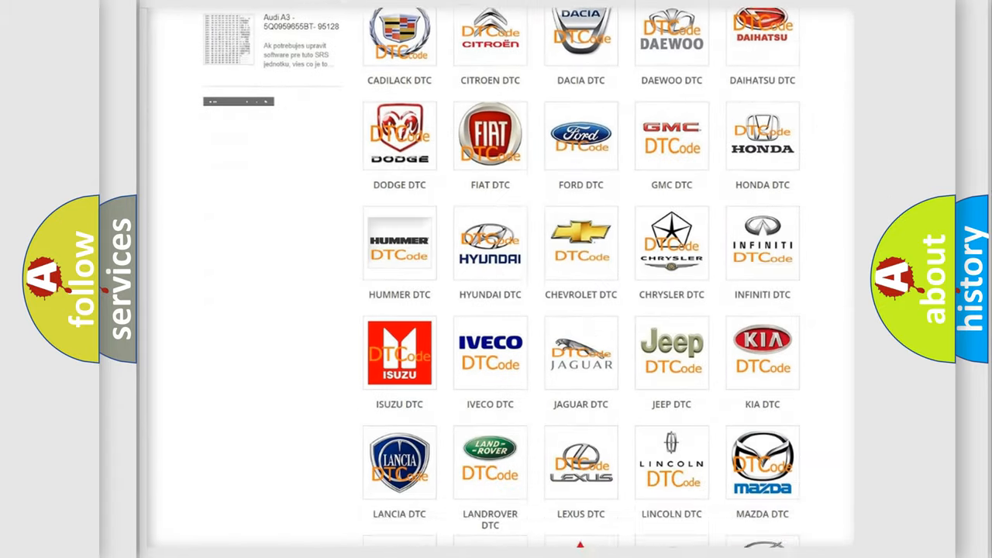
{"action": "scroll", "scroll_direction": "down", "scroll_amount": 3}
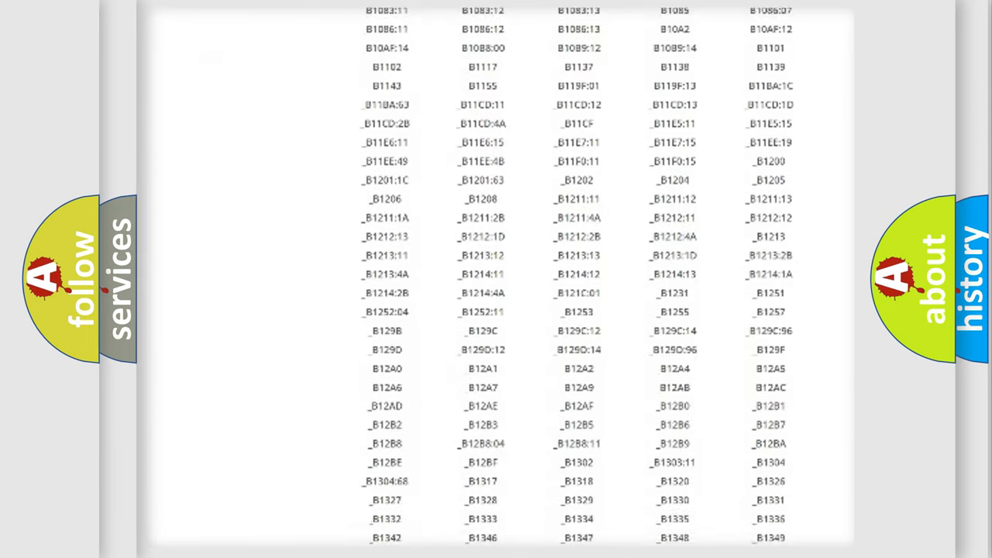
{"action": "scroll", "scroll_direction": "down", "scroll_amount": 3}
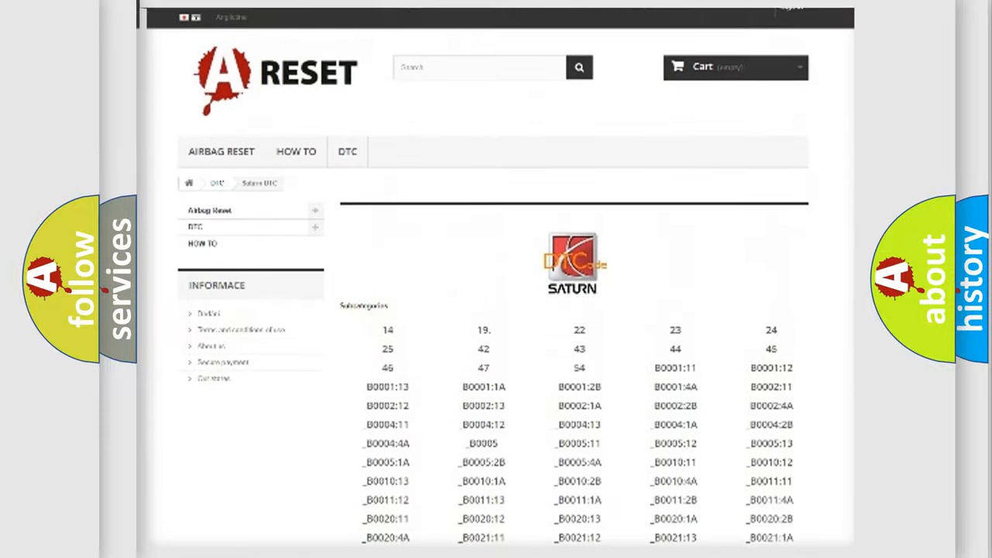
{"action": "scroll", "scroll_direction": "up", "scroll_amount": 3}
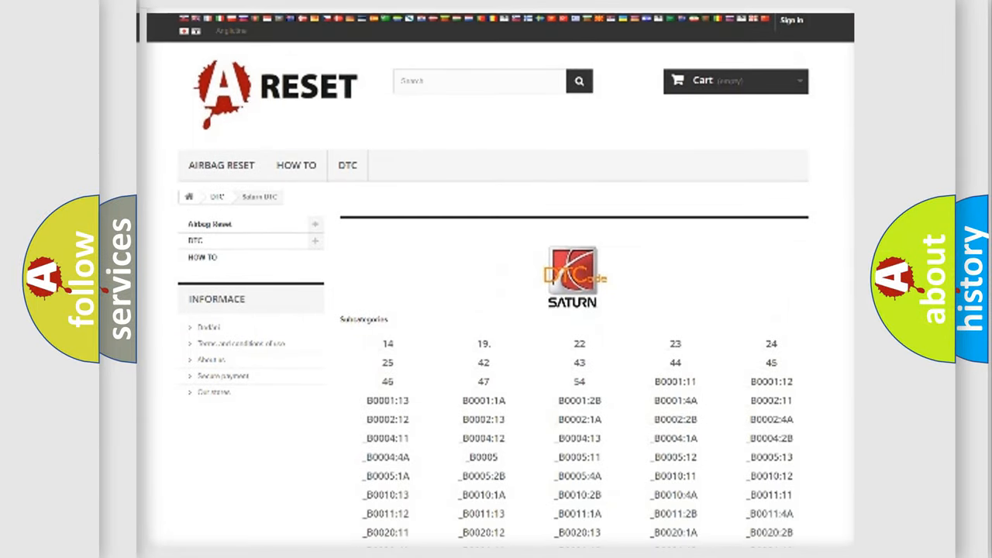